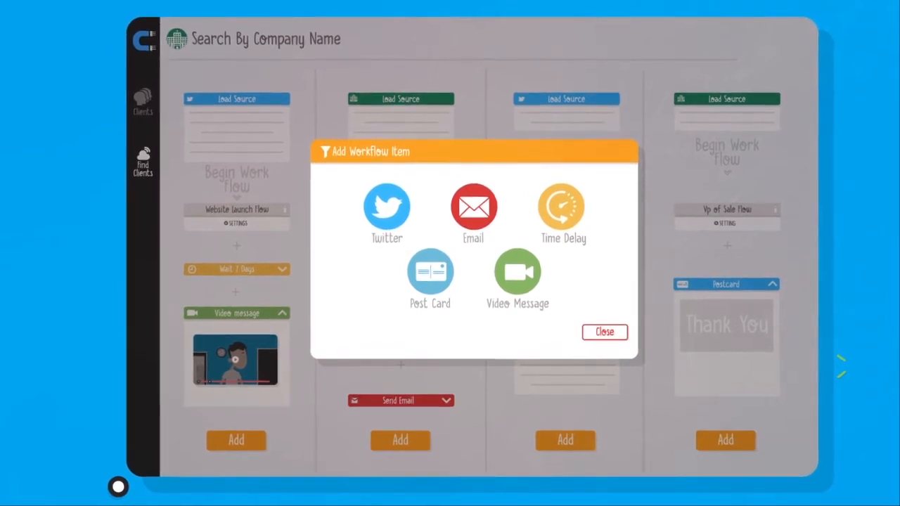
Step: Dismiss the Add Workflow Item choices without adding, returning to the four workflow boards
left_click(605, 332)
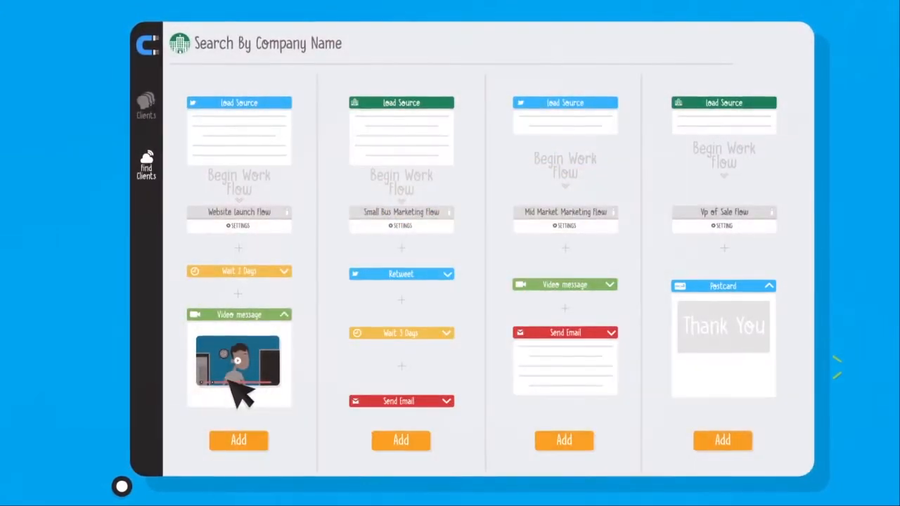
Step: Review the Thank You postcard step, then leave it for the ABC Company lead's workflow
left_click(240, 359)
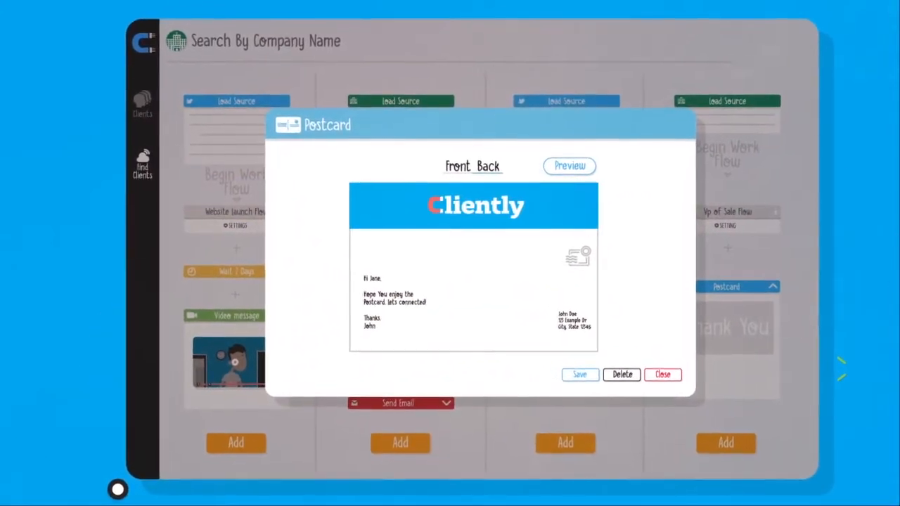
left_click(661, 375)
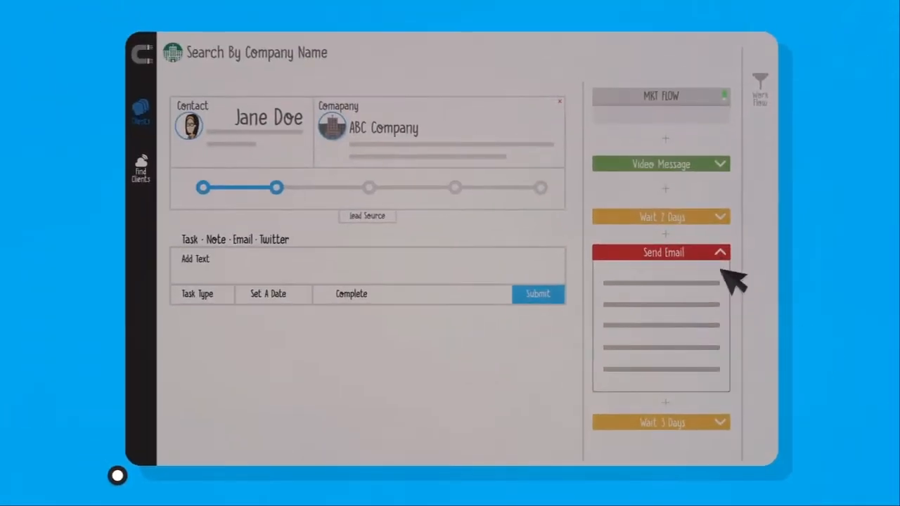
Step: Review the Send Email step's message and return to the lead's customized workflow
left_click(661, 253)
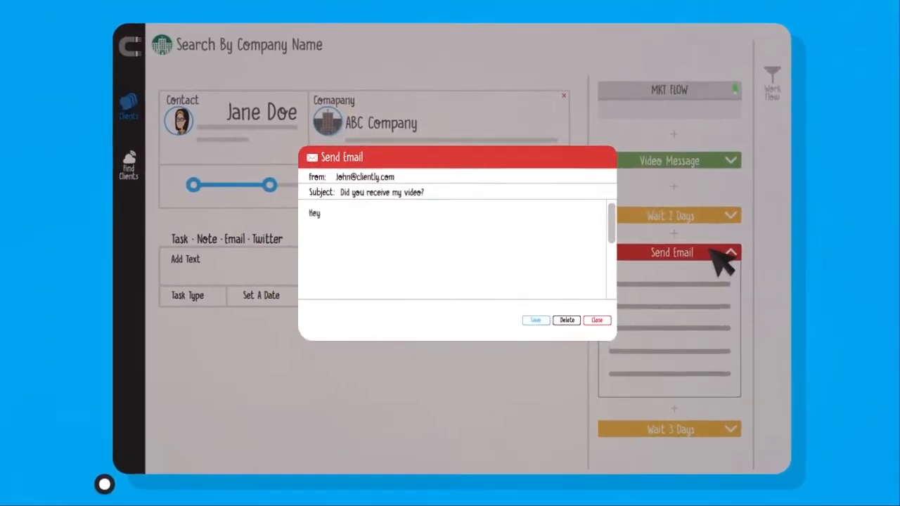
left_click(597, 321)
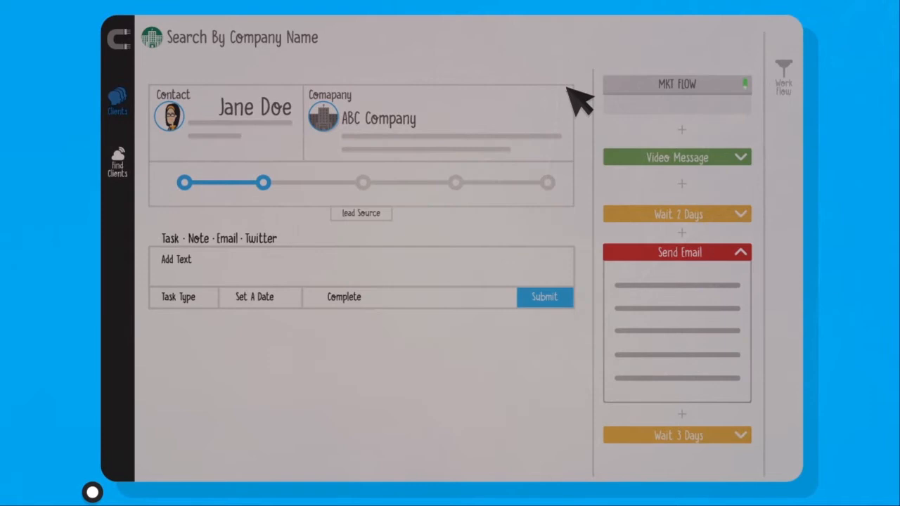